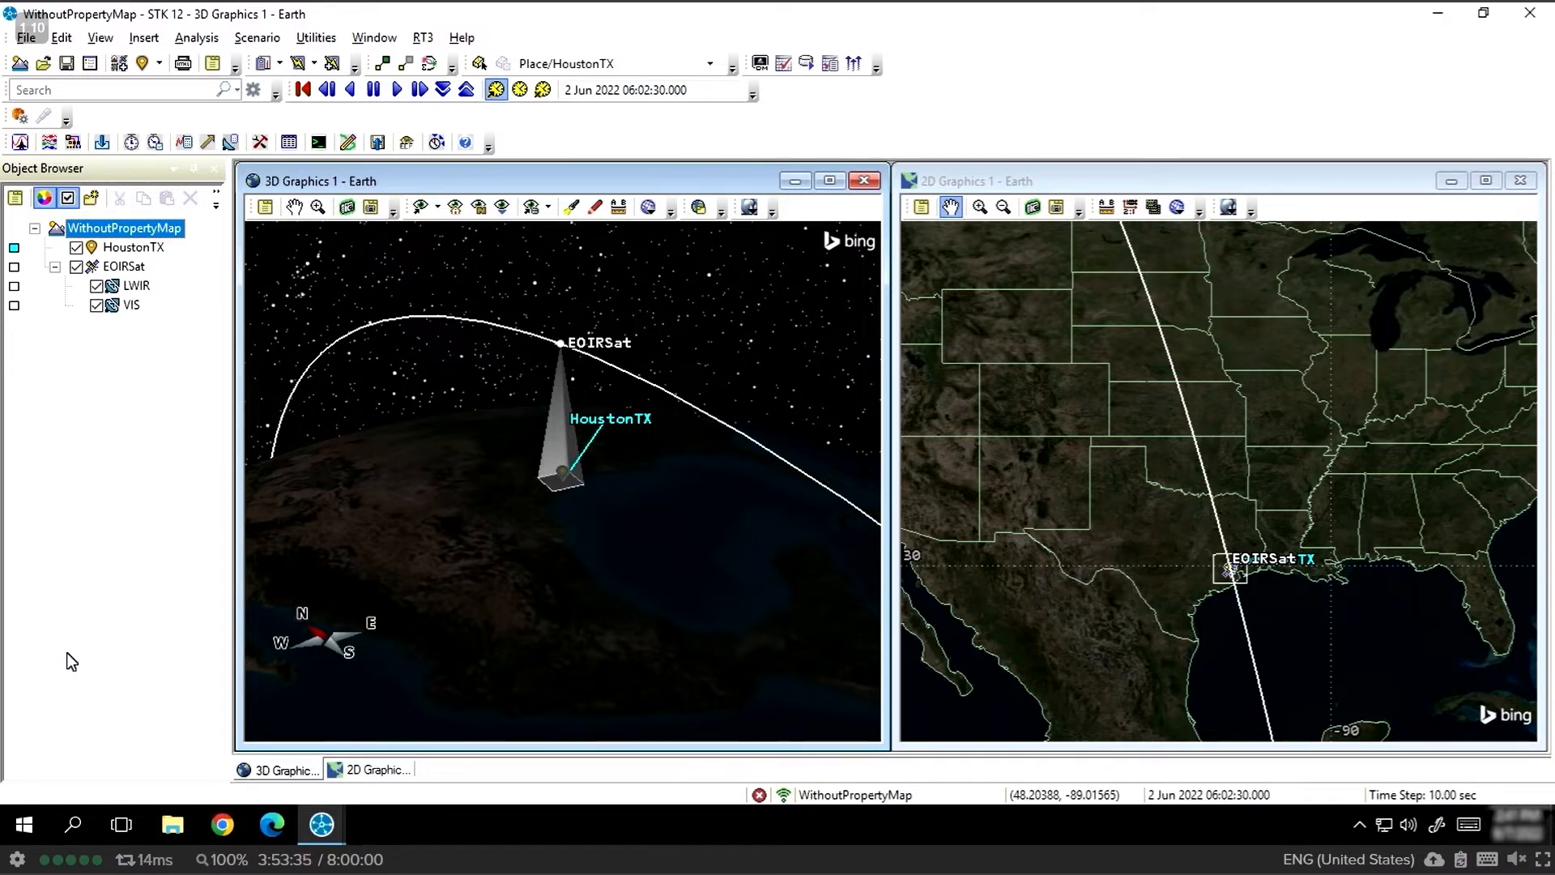
mouse_move(15, 635)
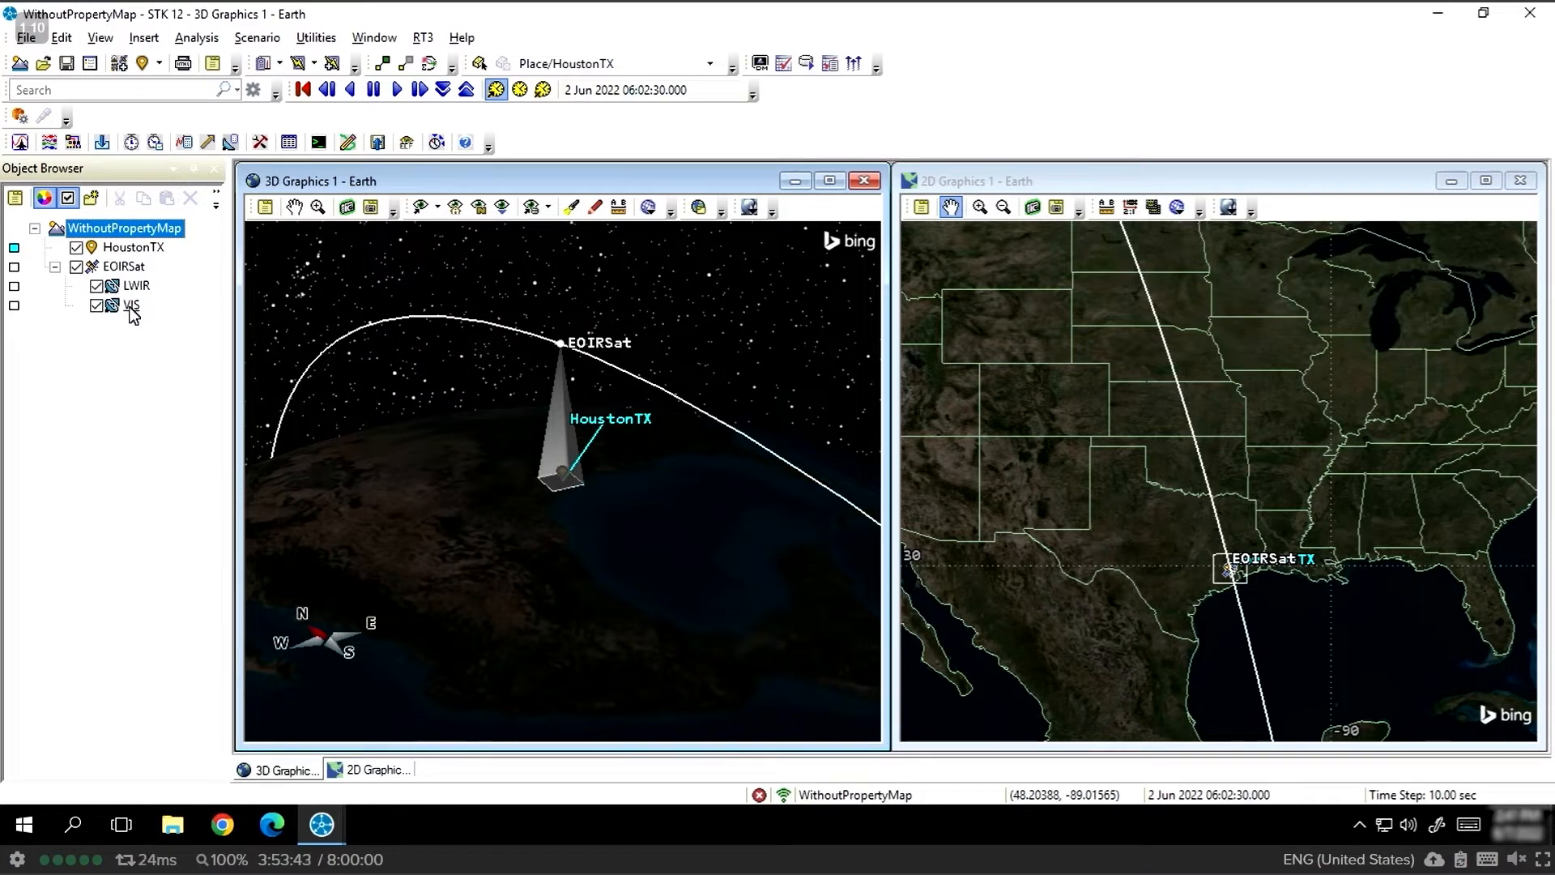
Select EOIRSat's VIS sensor and open the EOIR atmosphere, clouds and texture map settings.
click(131, 306)
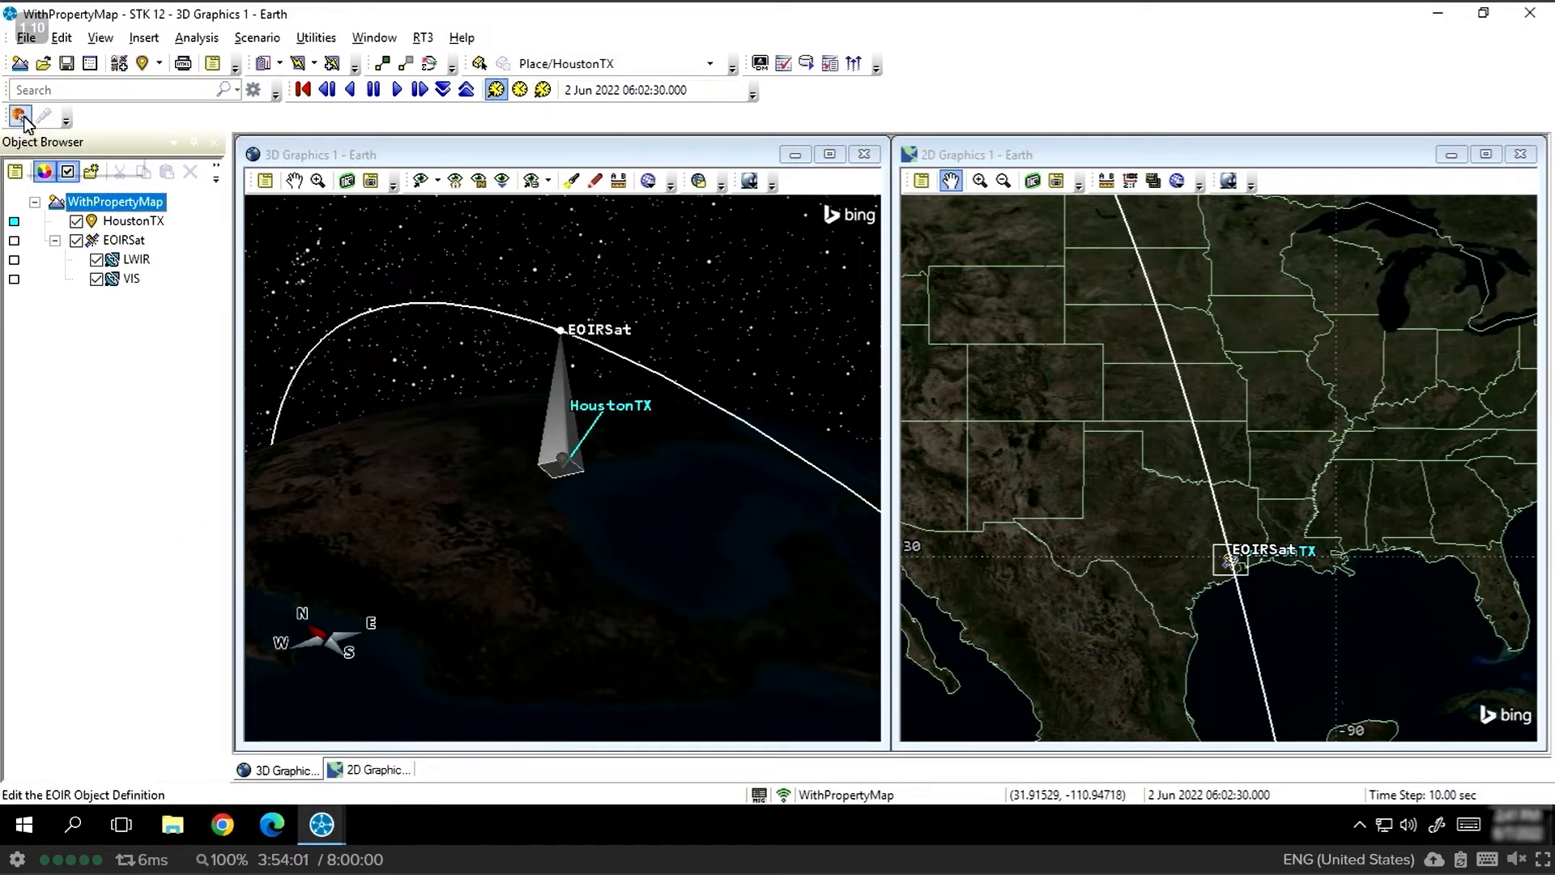
click(19, 114)
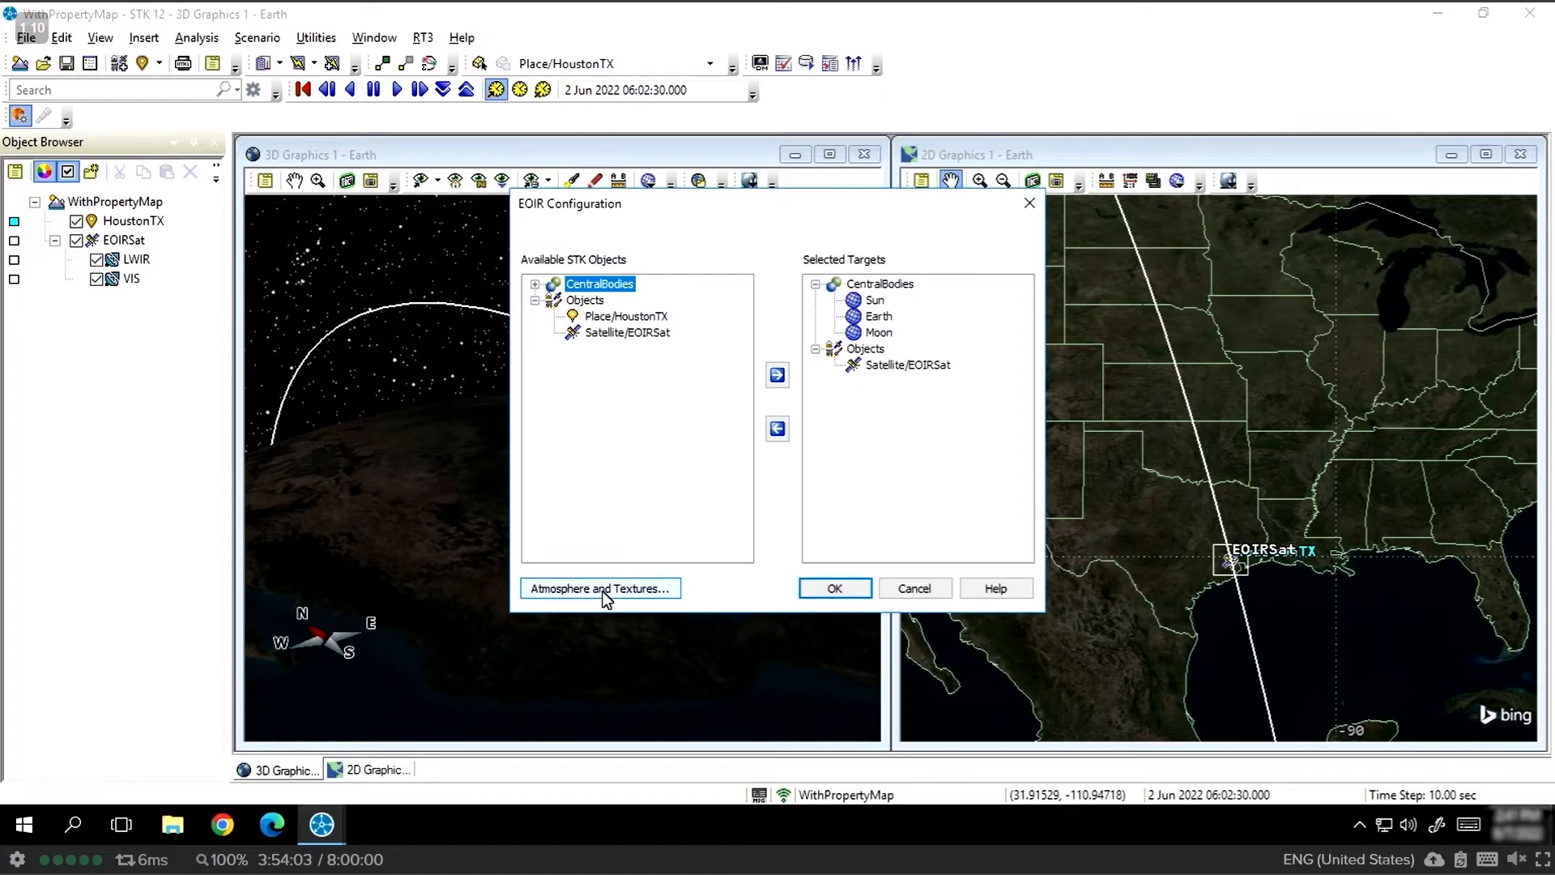
click(599, 588)
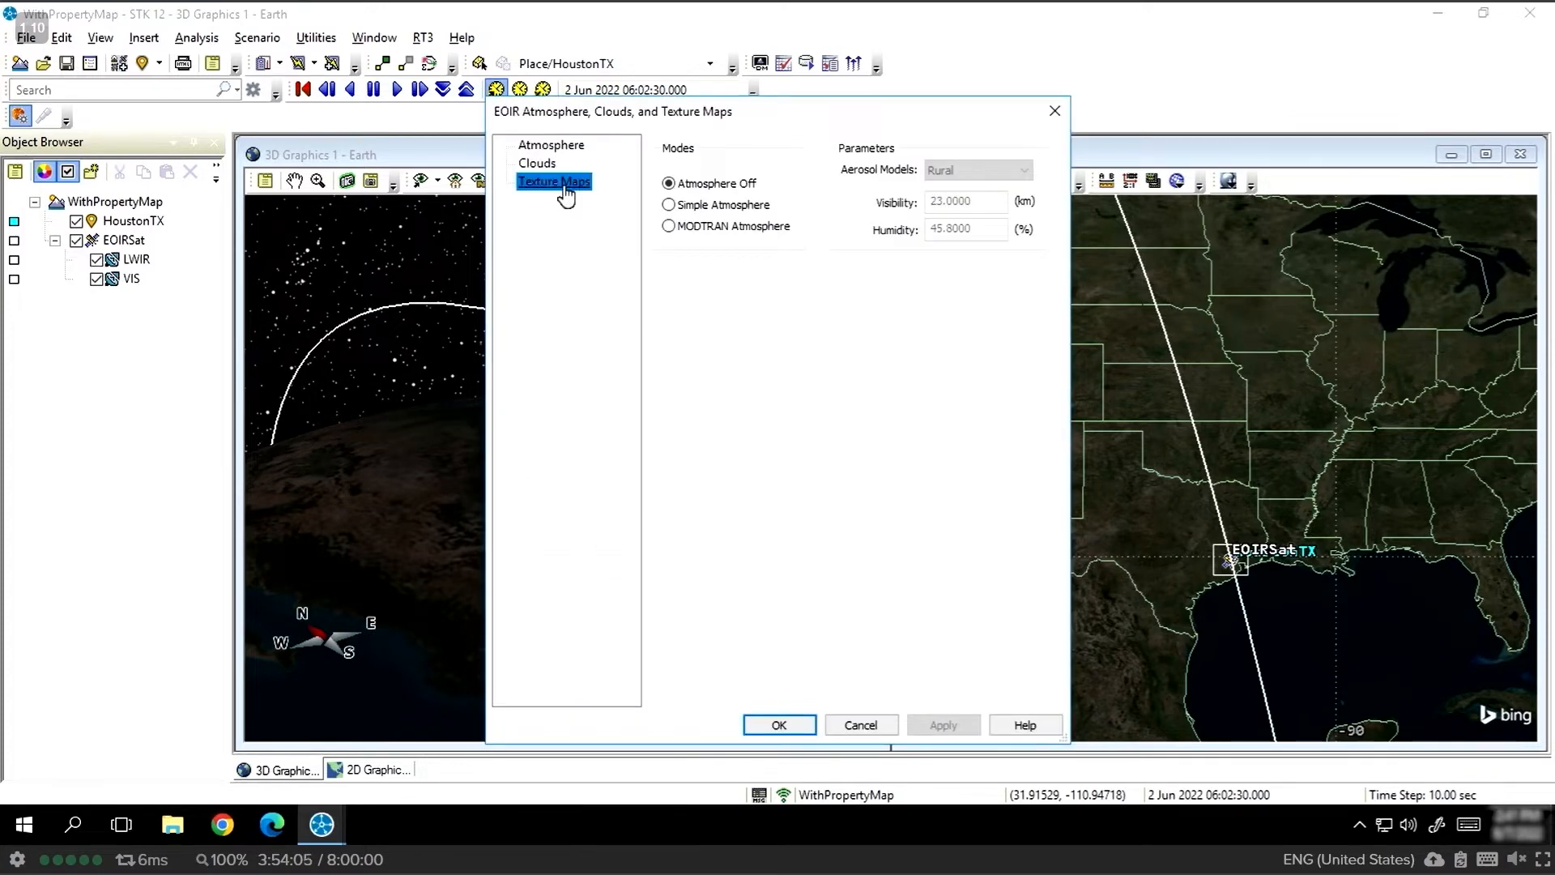
Show the Texture Maps page listing DNBRefSouth, DNBRefNorth, emis31South, tempSouth and emis31North.
click(554, 180)
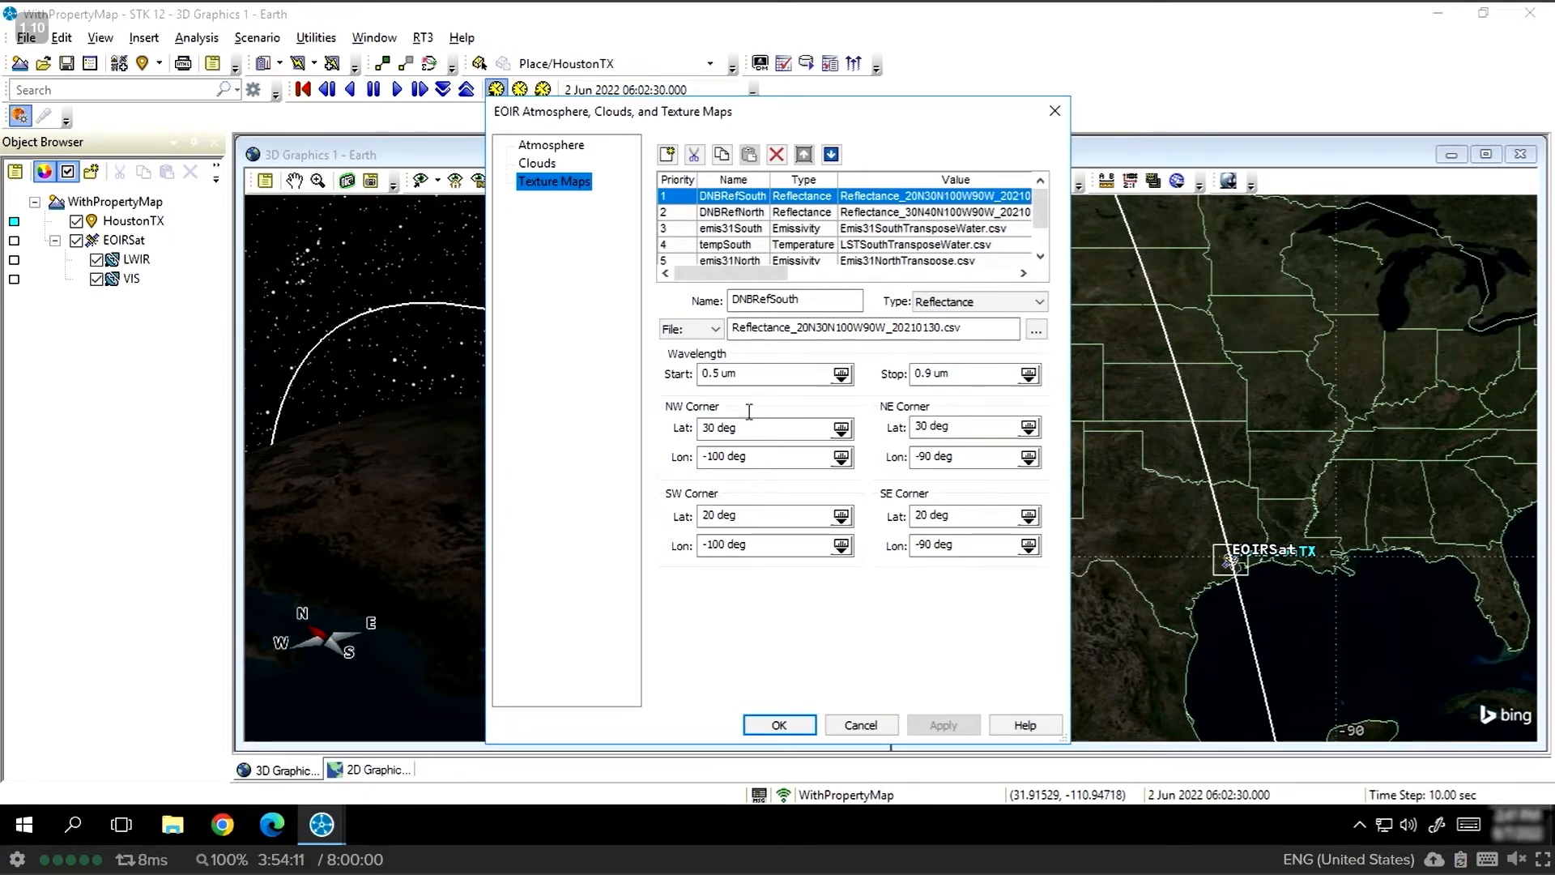
mouse_move(808, 231)
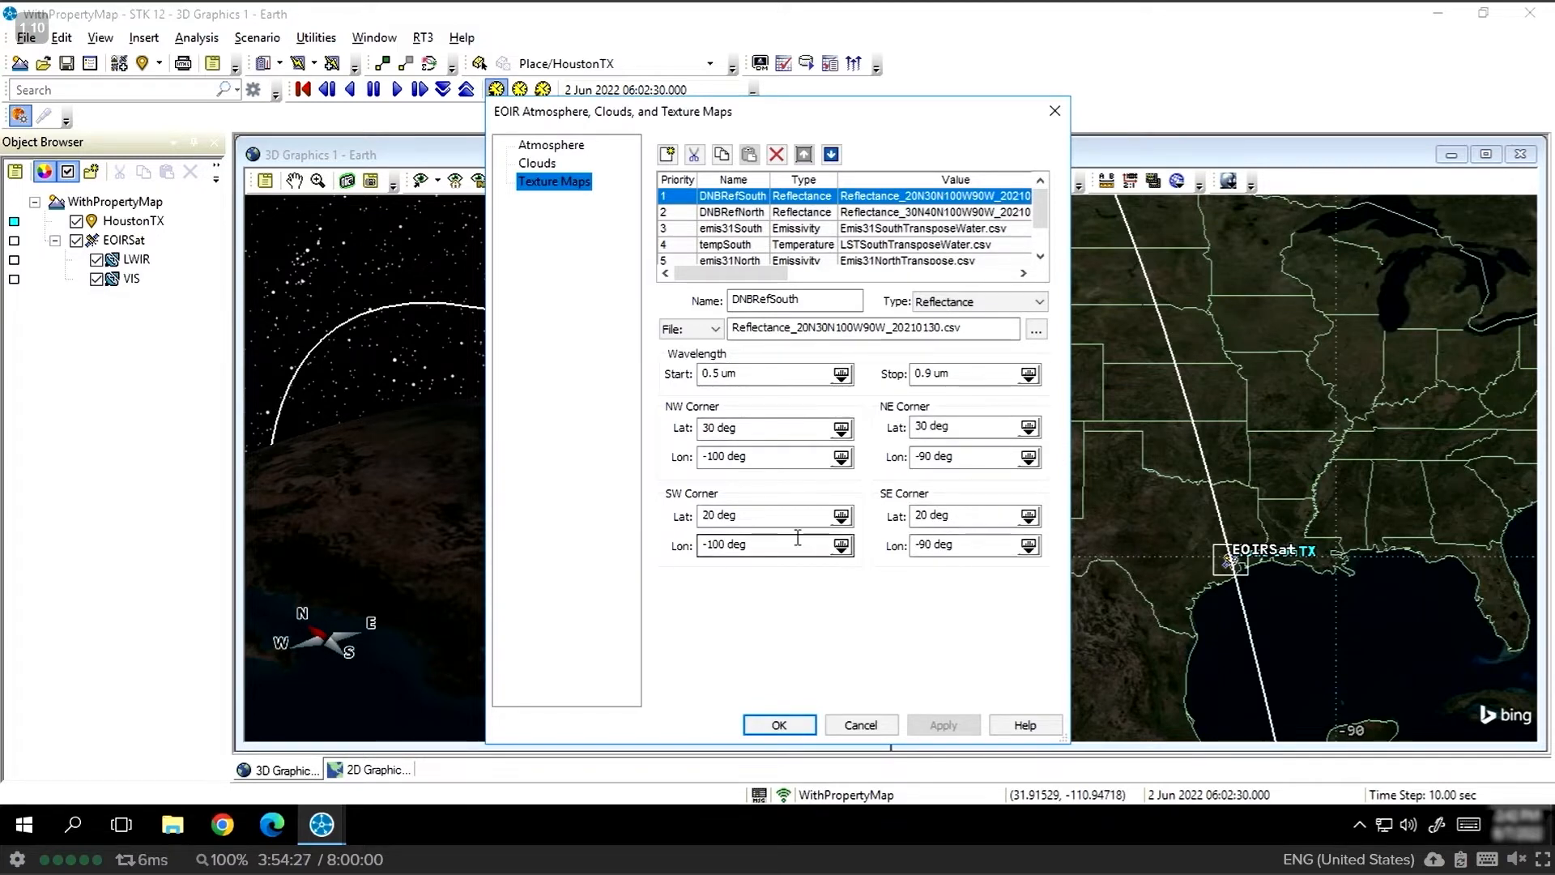
mouse_move(809, 339)
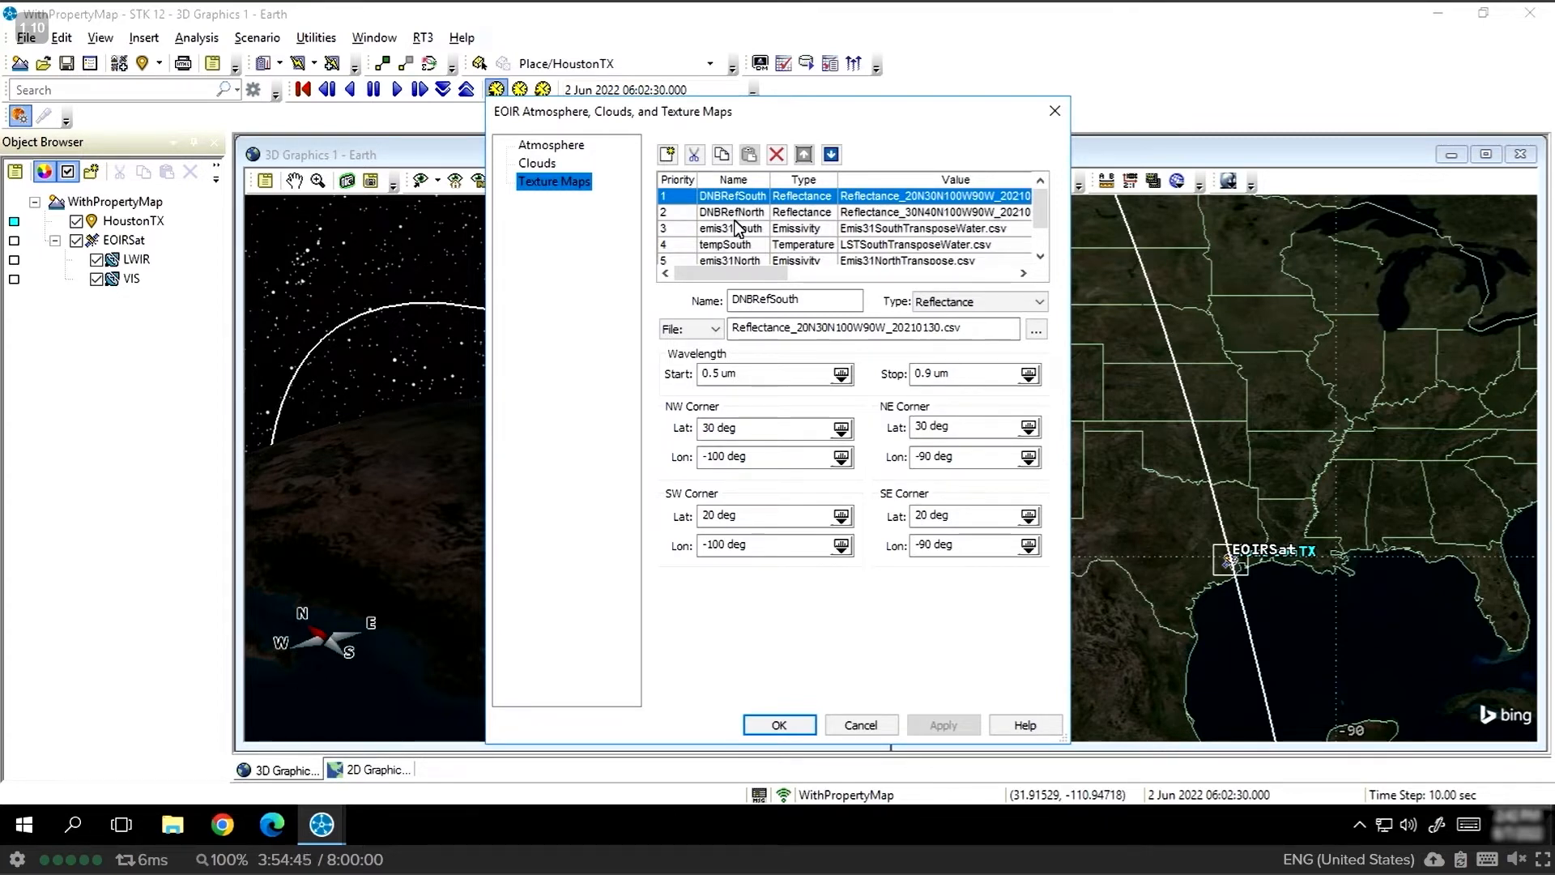
mouse_move(791, 238)
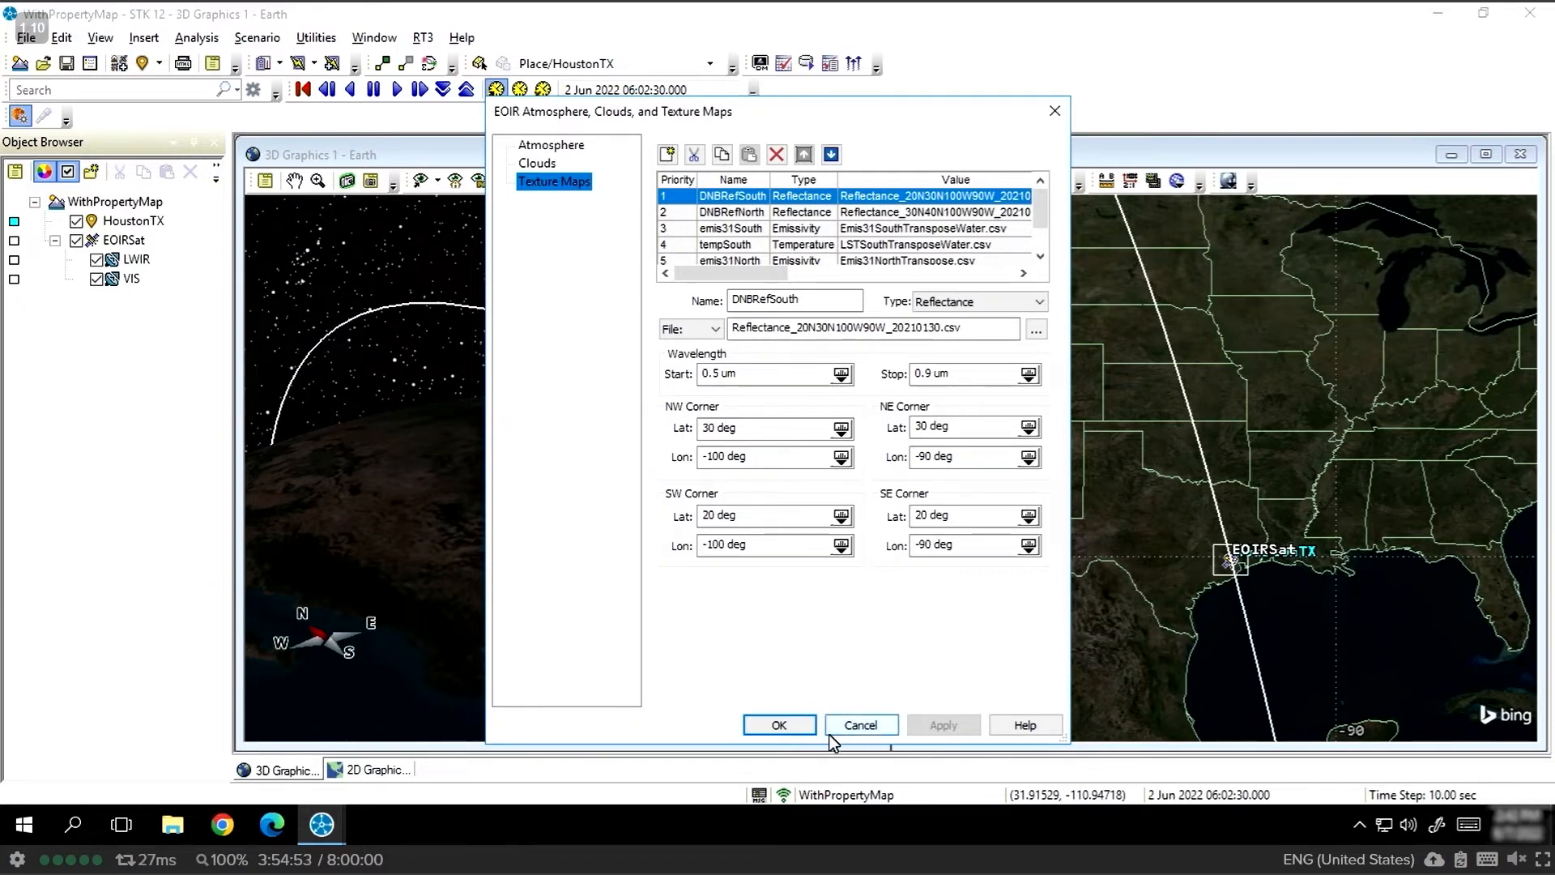
mouse_move(838, 724)
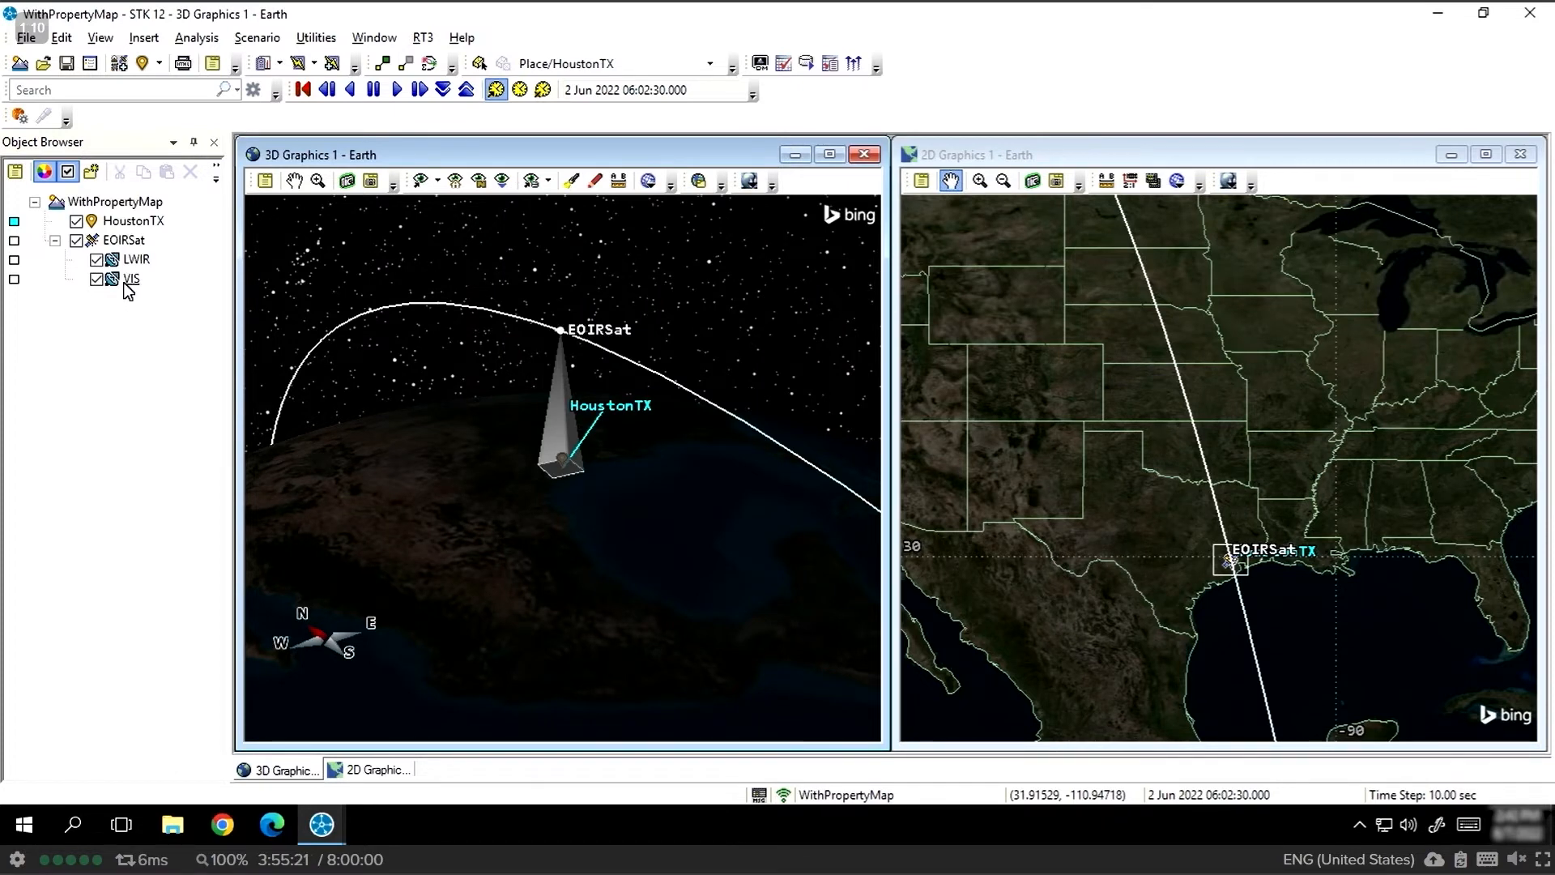
Select the VIS sensor to view its nighttime Houston city-lights scene.
click(131, 278)
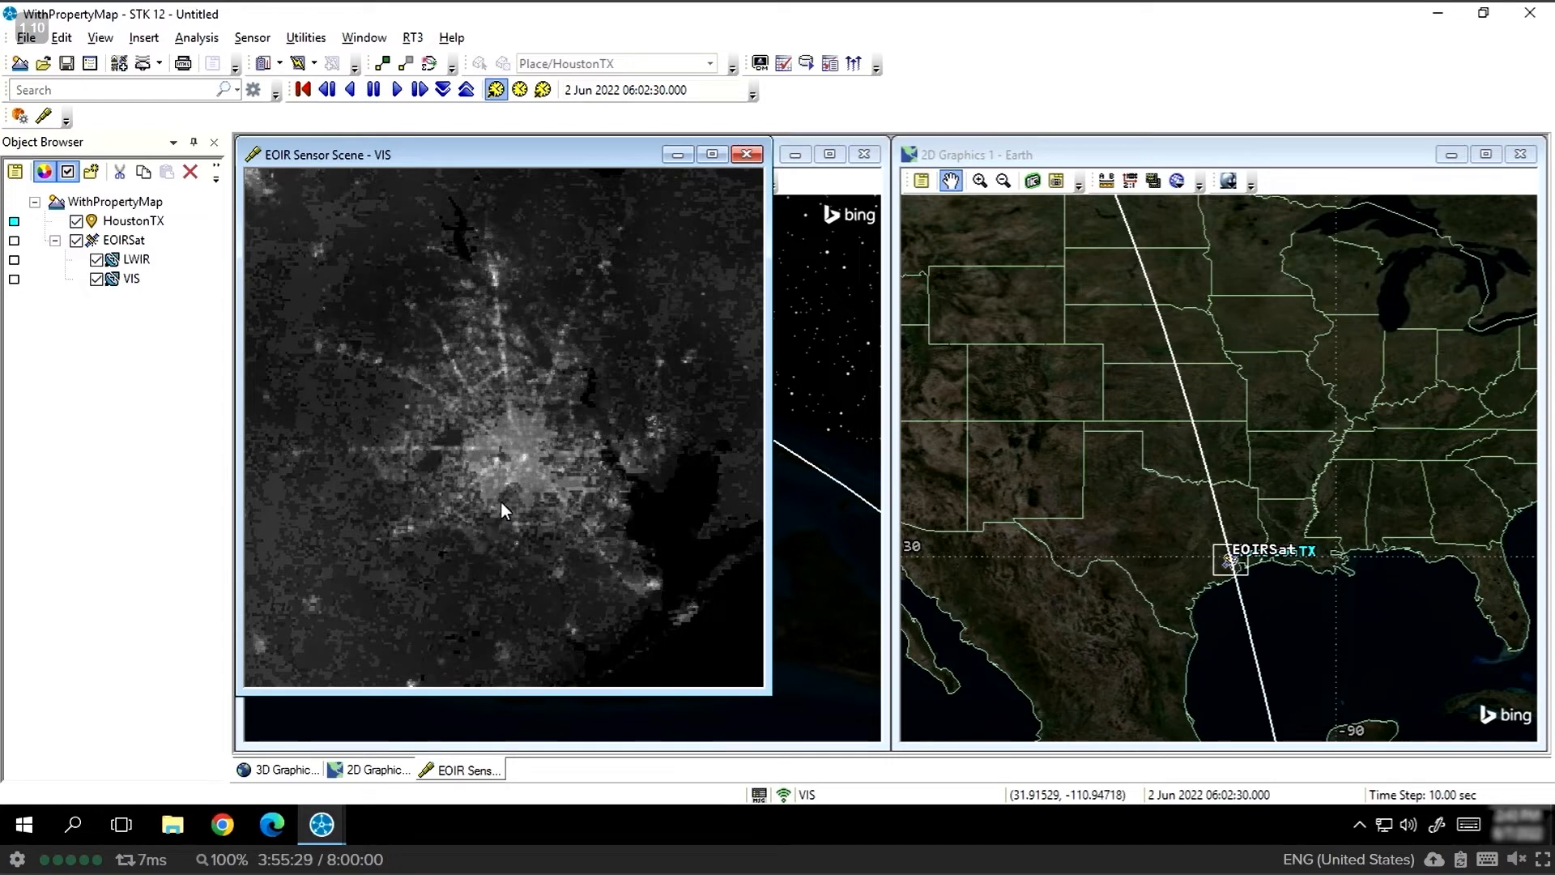
mouse_move(497, 537)
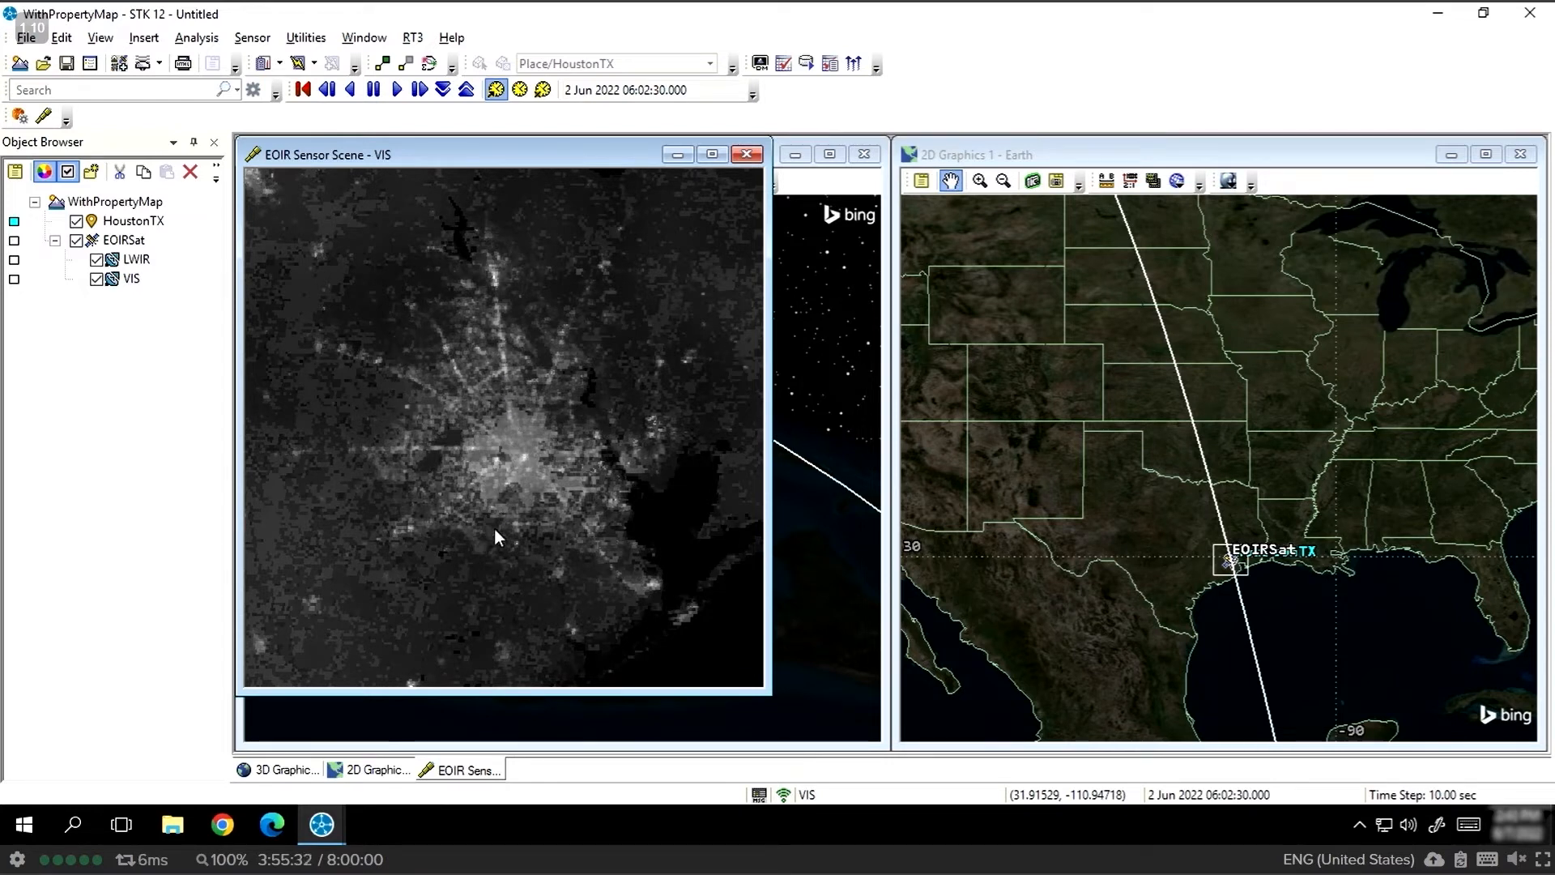
mouse_move(510, 483)
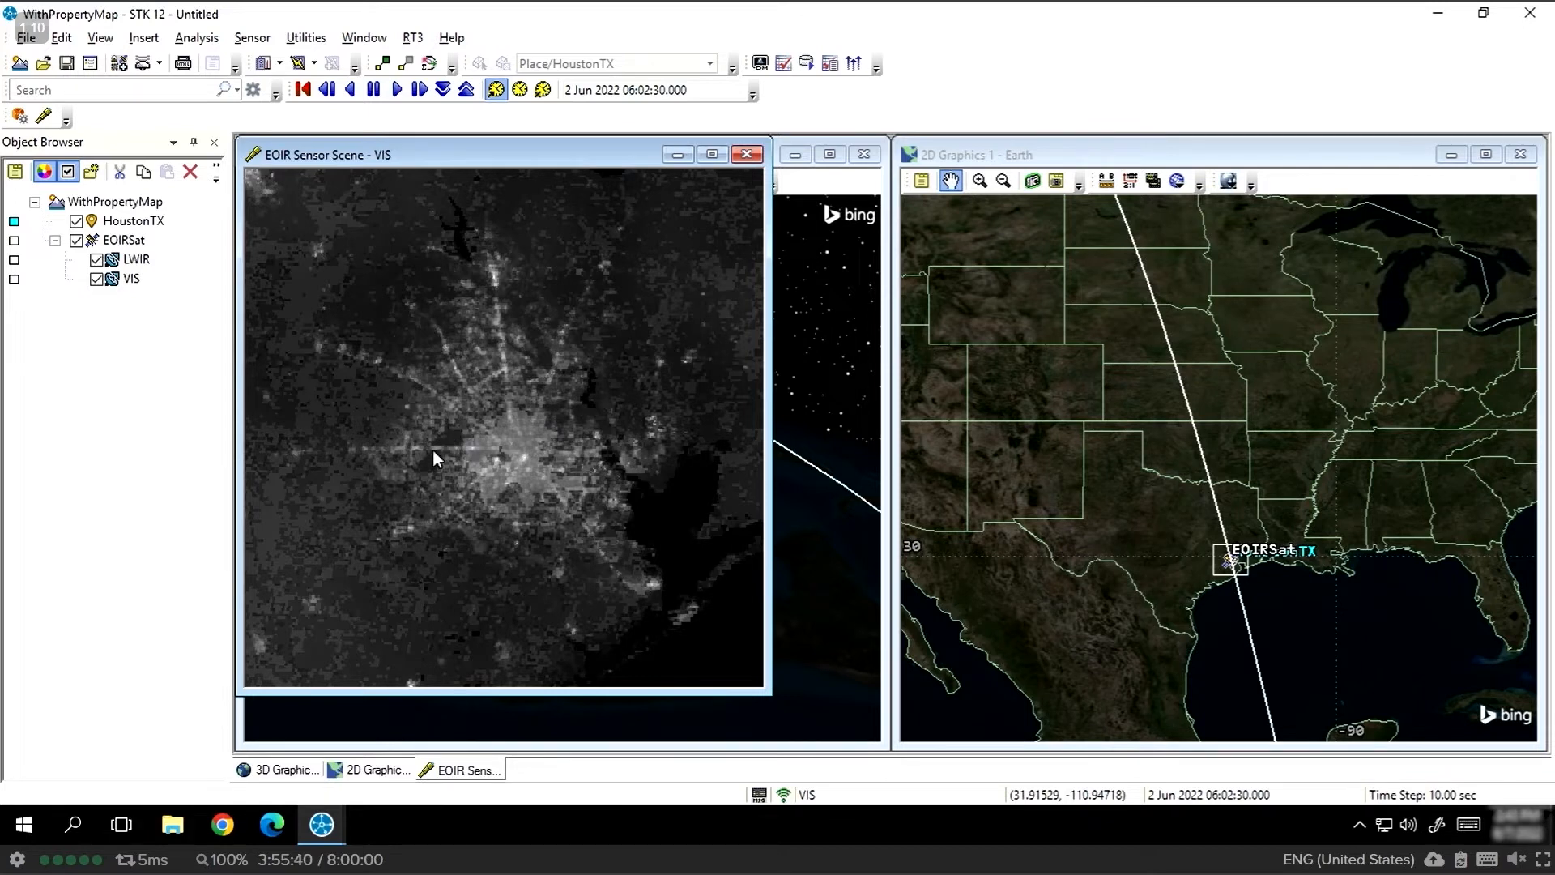
mouse_move(448, 441)
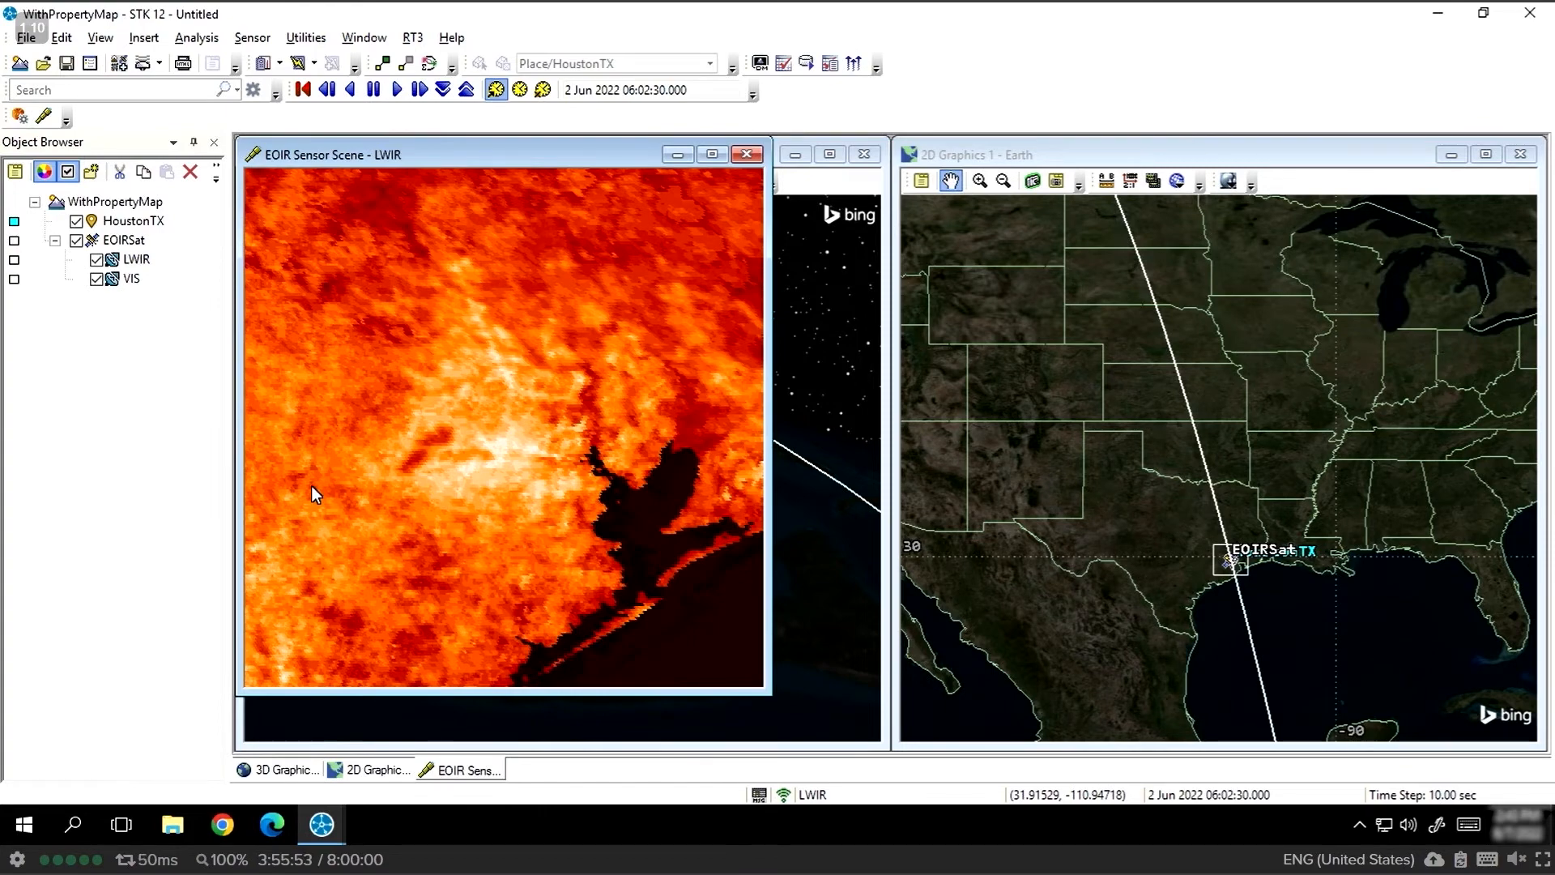
mouse_move(515, 440)
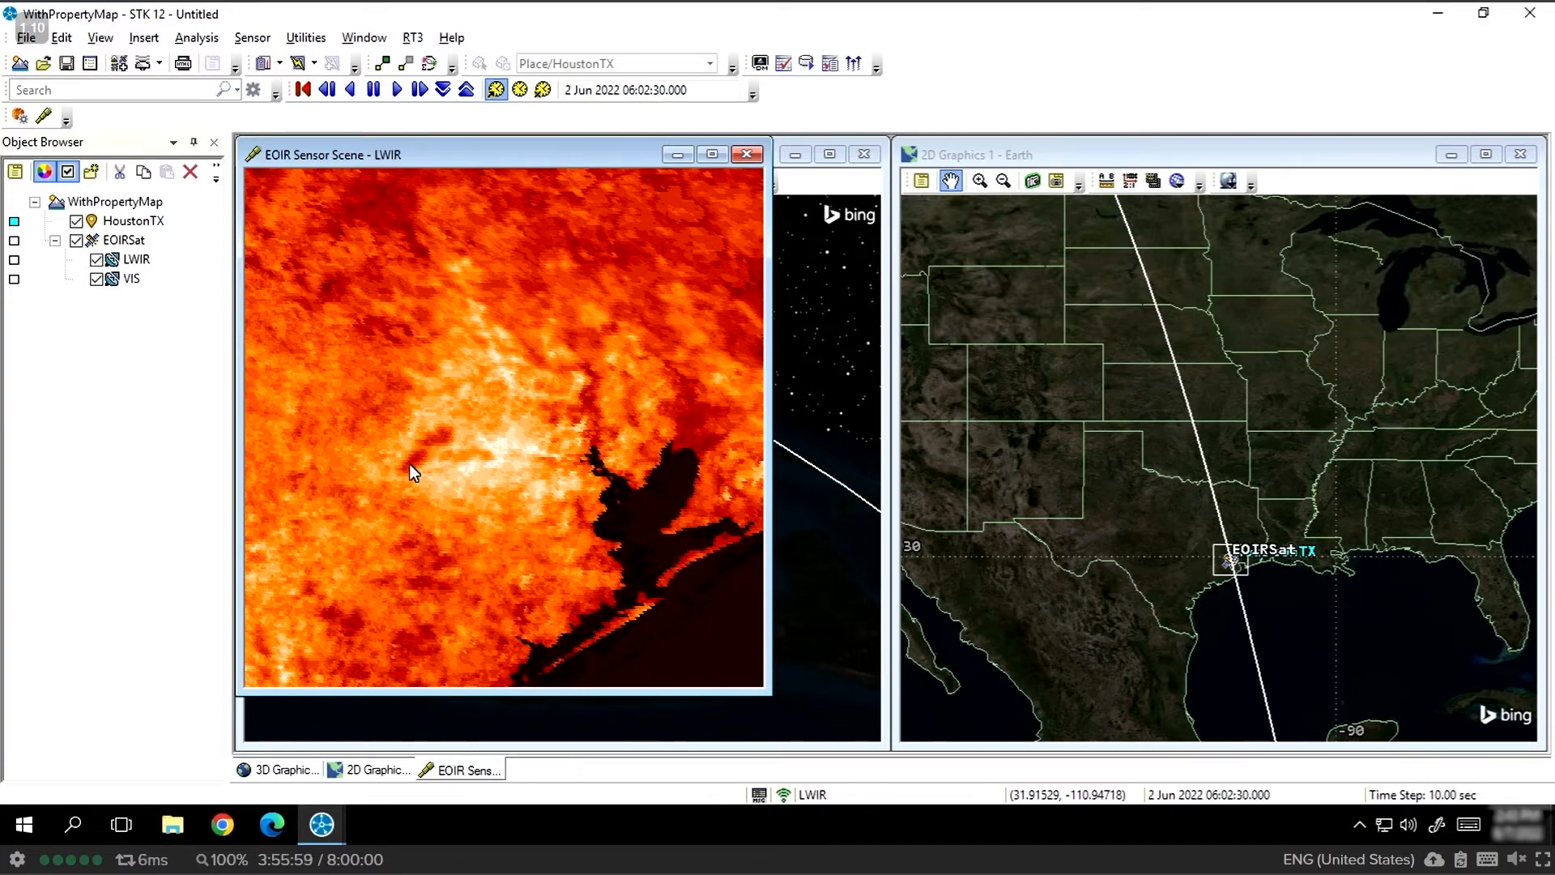
mouse_move(662, 523)
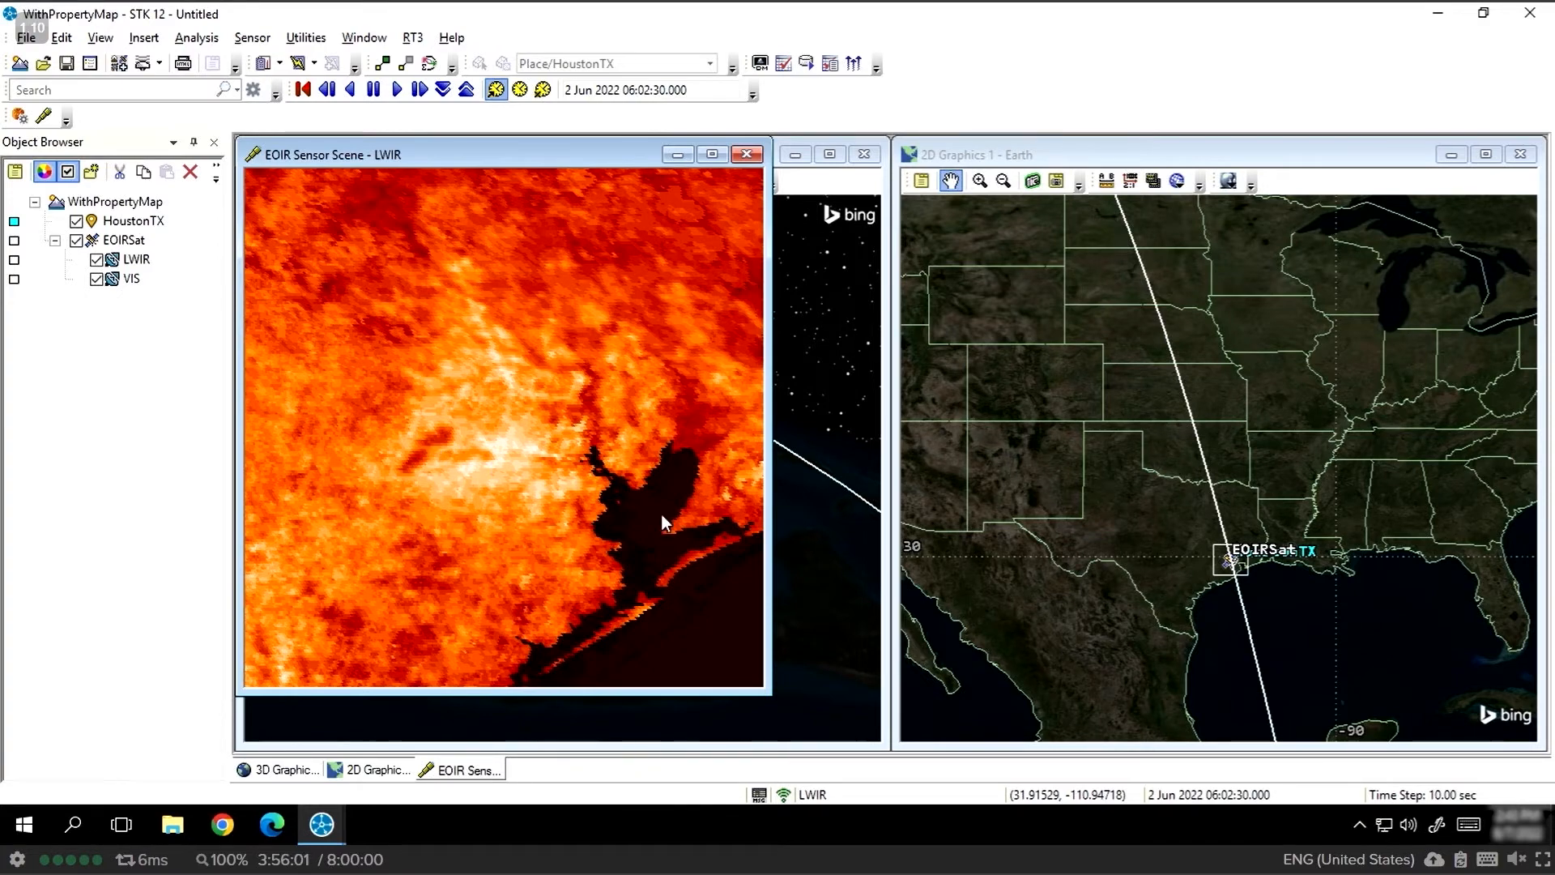
mouse_move(599, 399)
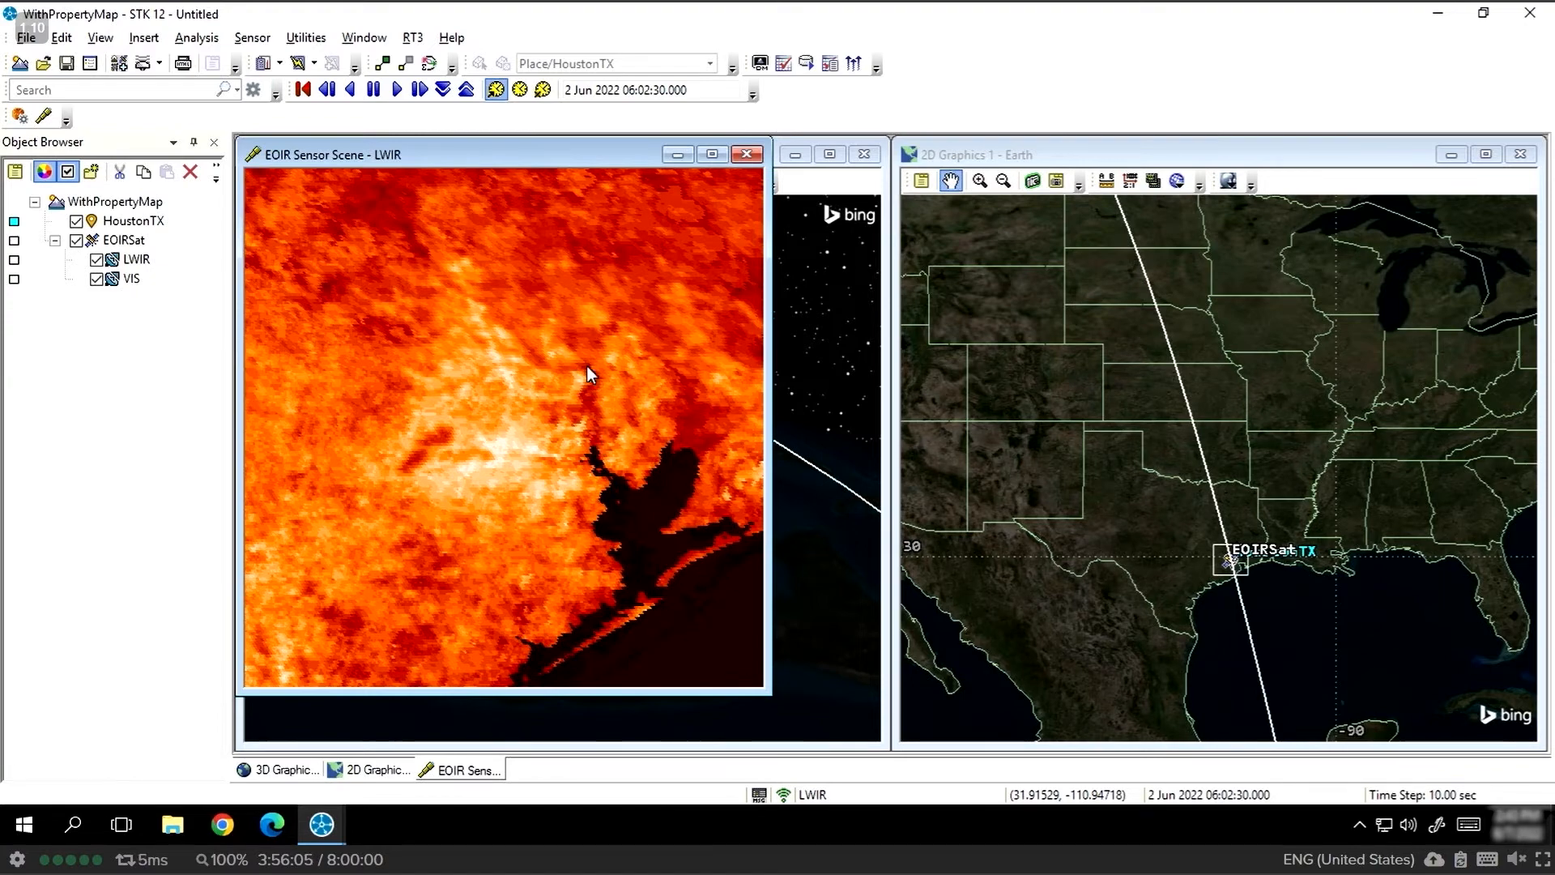
mouse_move(600, 482)
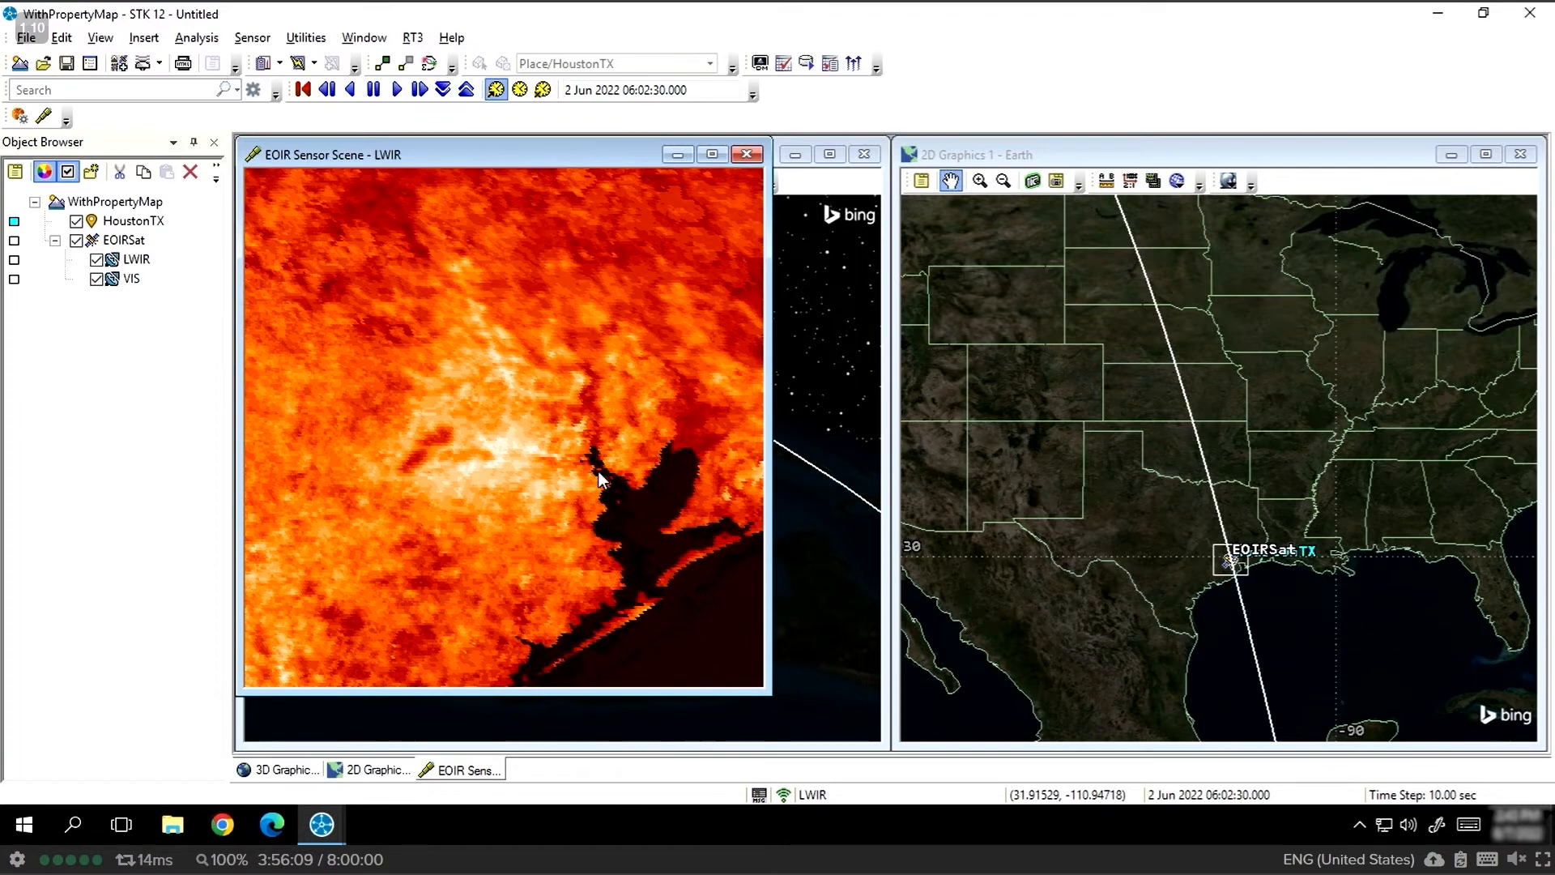
mouse_move(128, 609)
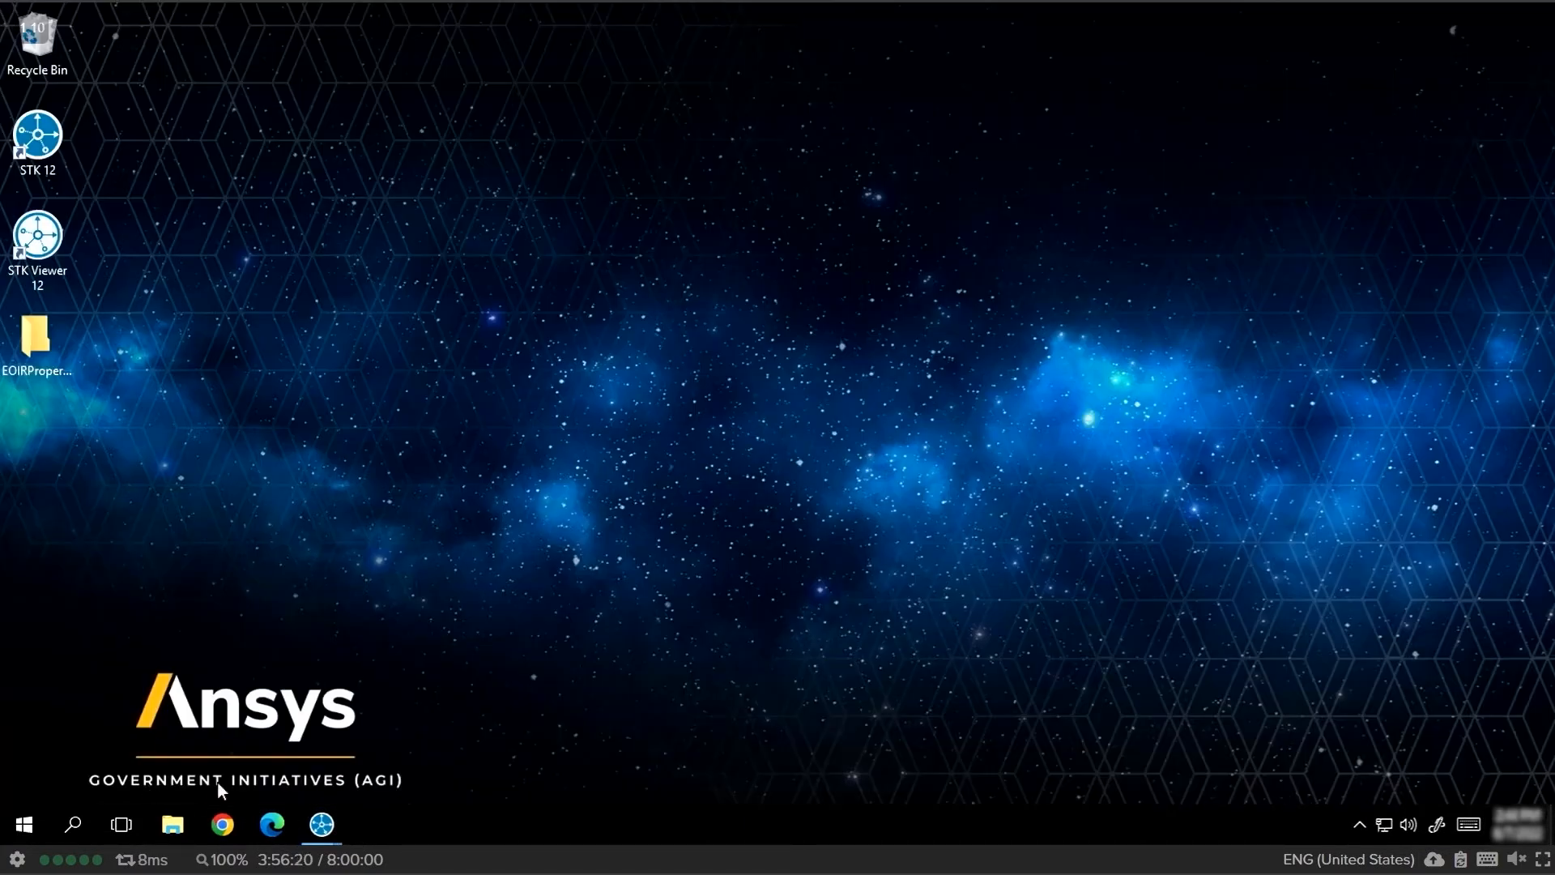
mouse_move(1549, 820)
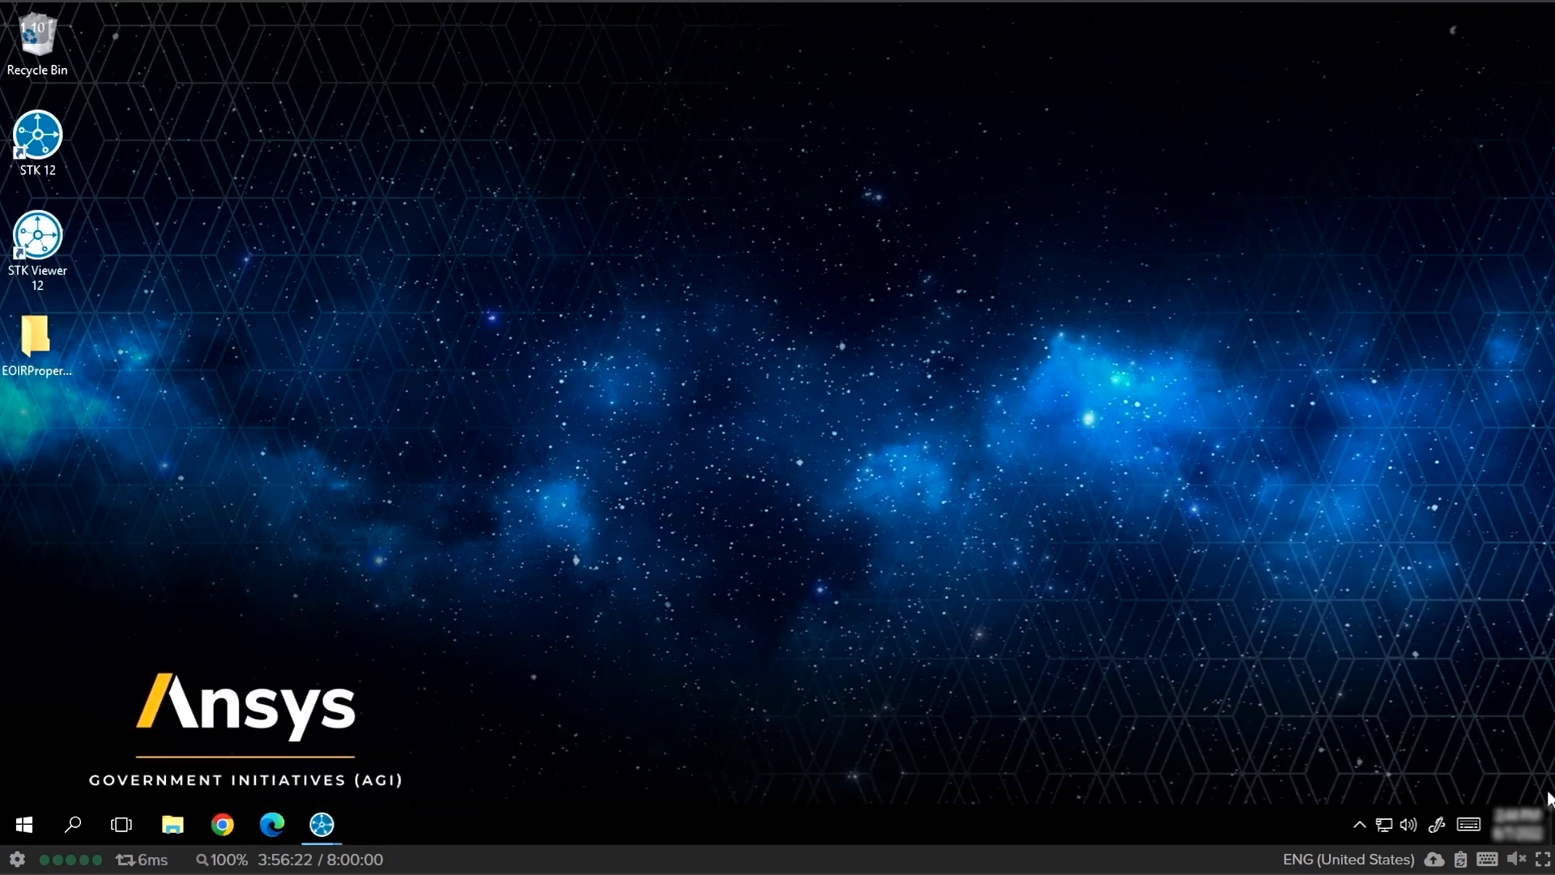